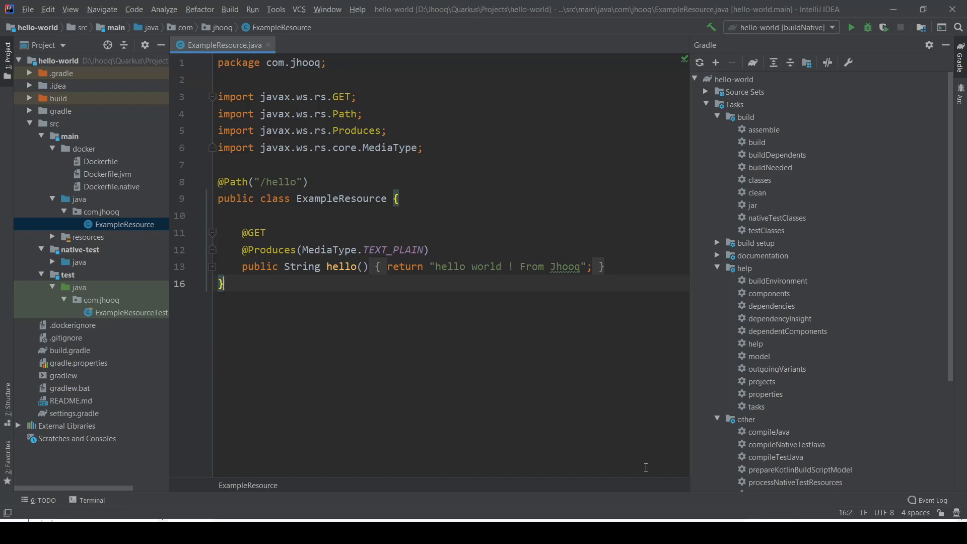
mouse_move(622, 467)
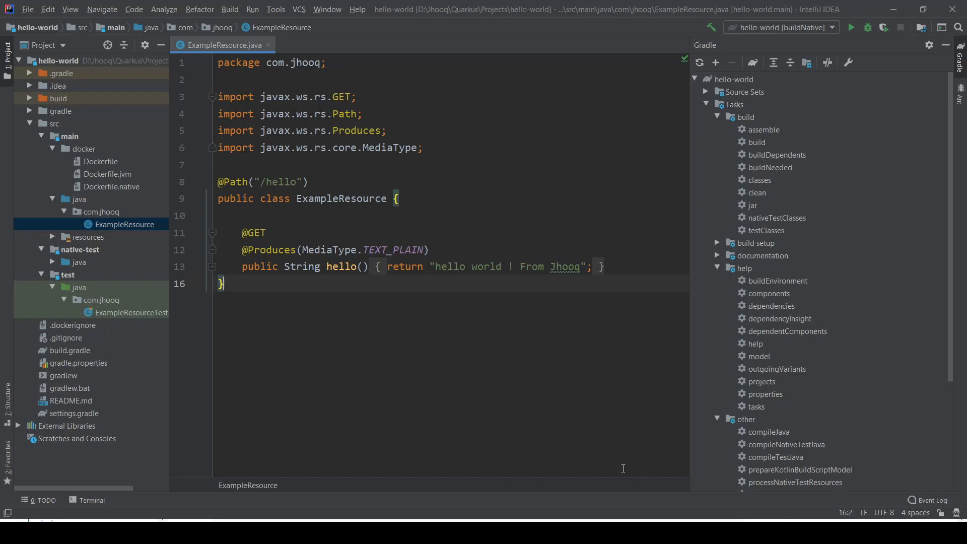
mouse_move(131, 212)
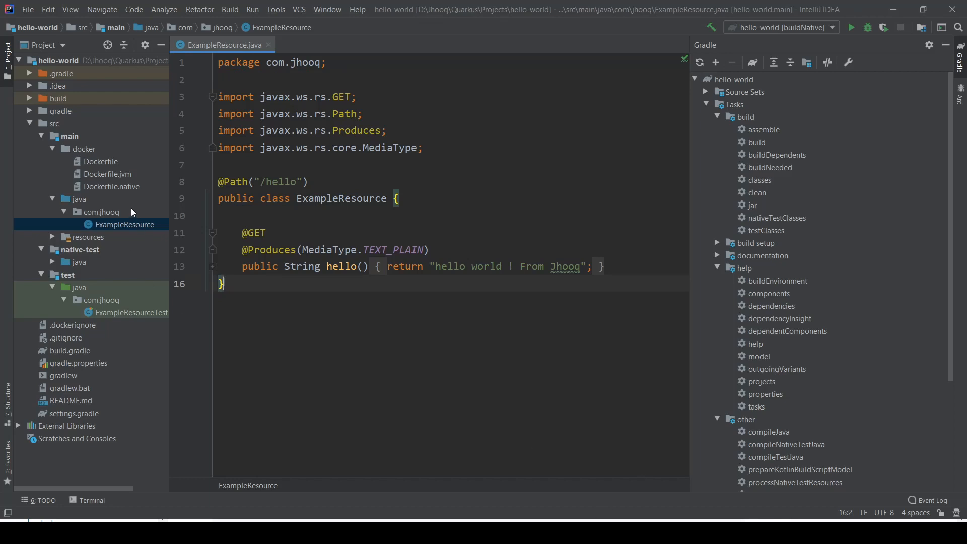
Open Dockerfile.jvm and Dockerfile.native from the src/main/docker folder
click(107, 173)
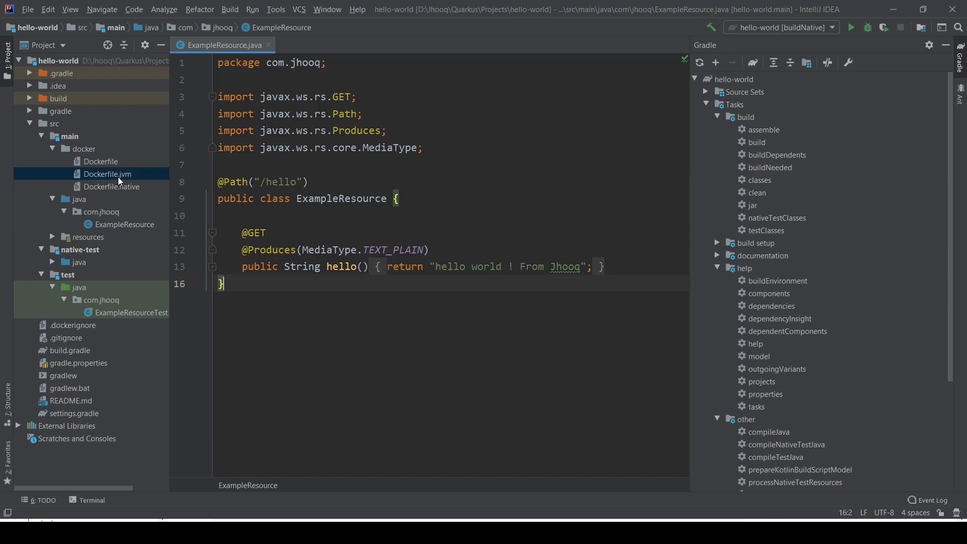
click(107, 175)
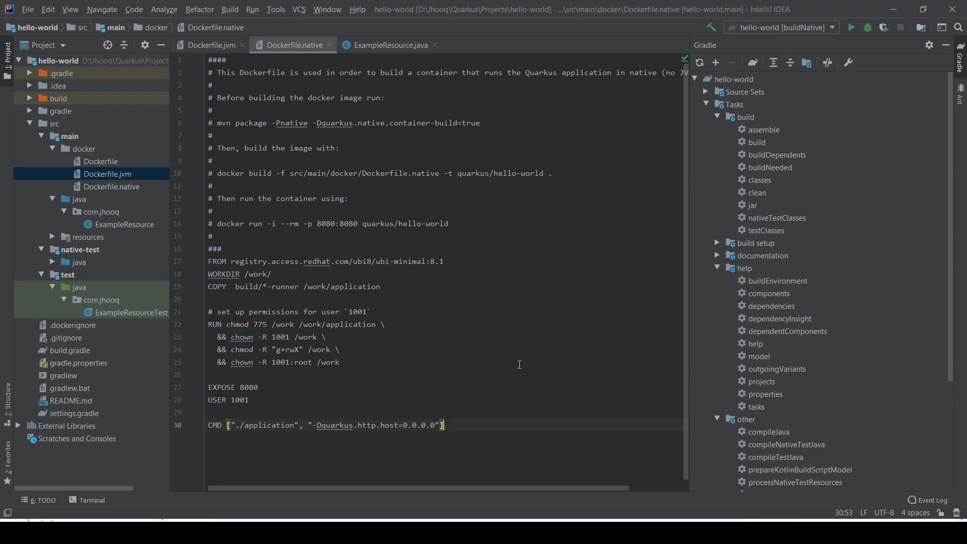
Compare the Dockerfile.jvm and Dockerfile.native tabs, ending back on Dockerfile.jvm
click(209, 45)
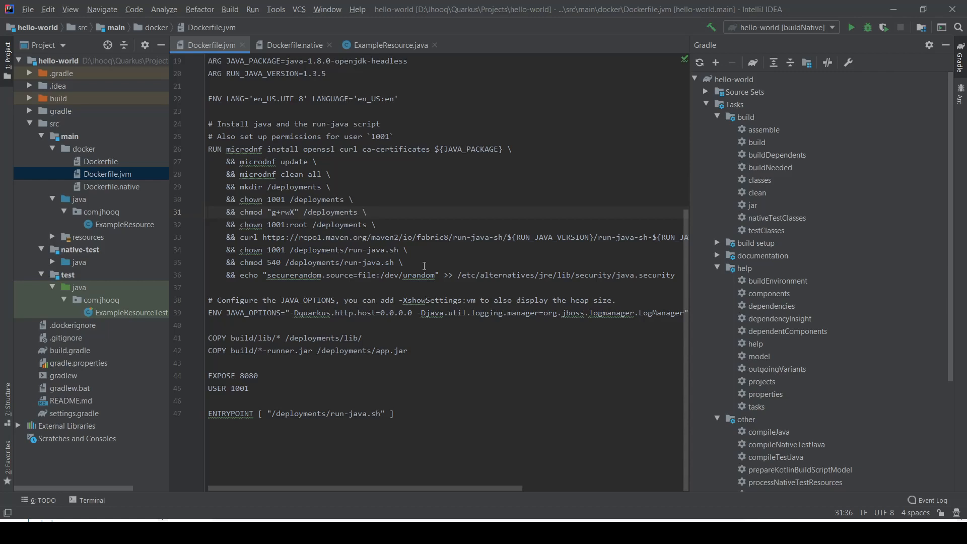
mouse_move(912, 173)
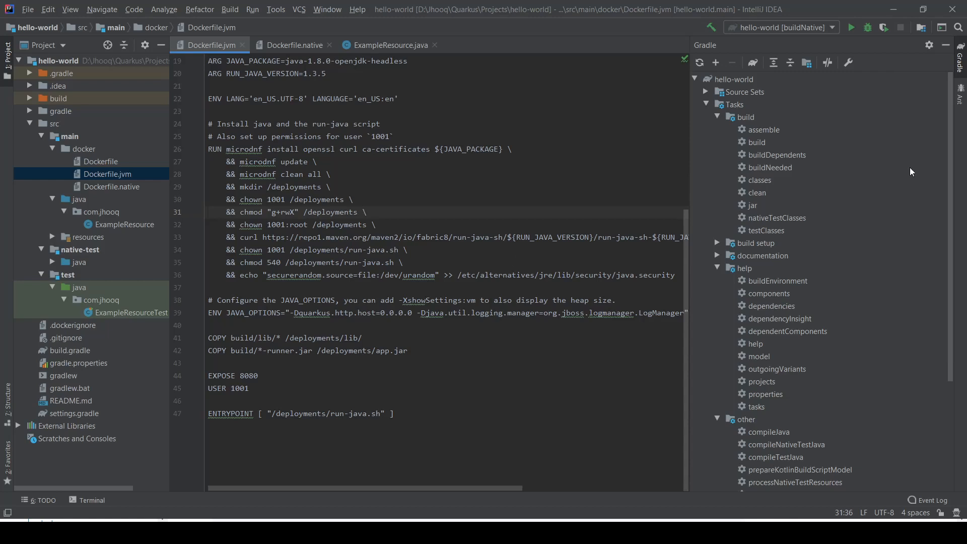
click(296, 45)
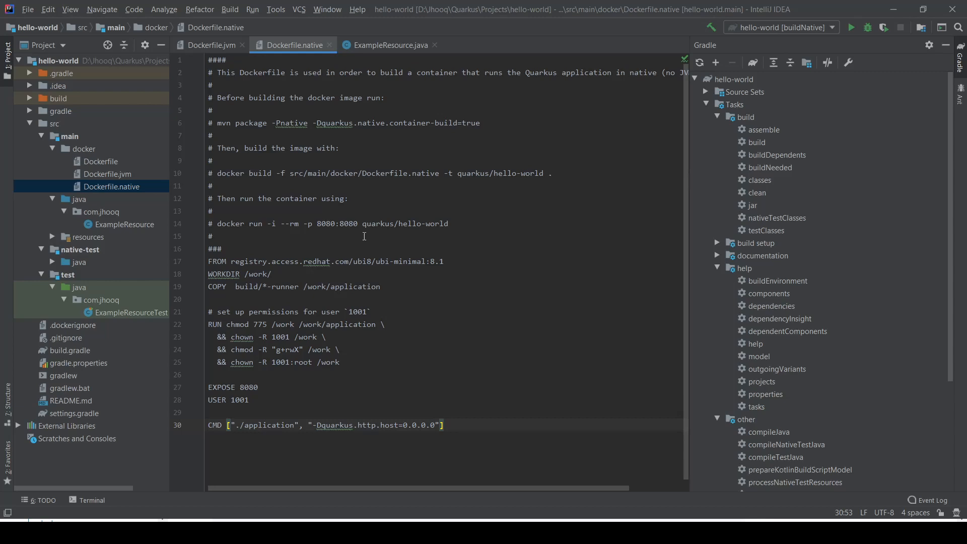
click(107, 174)
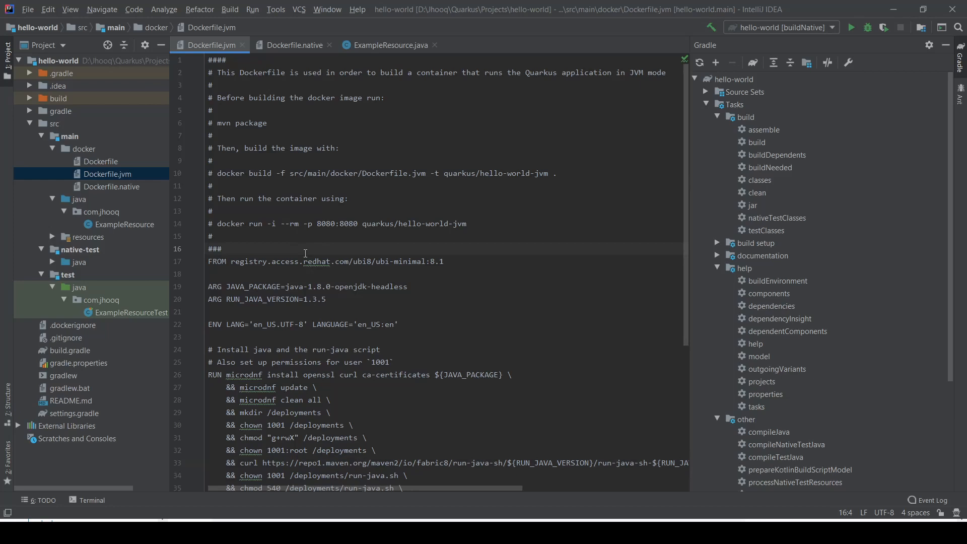
mouse_move(251, 280)
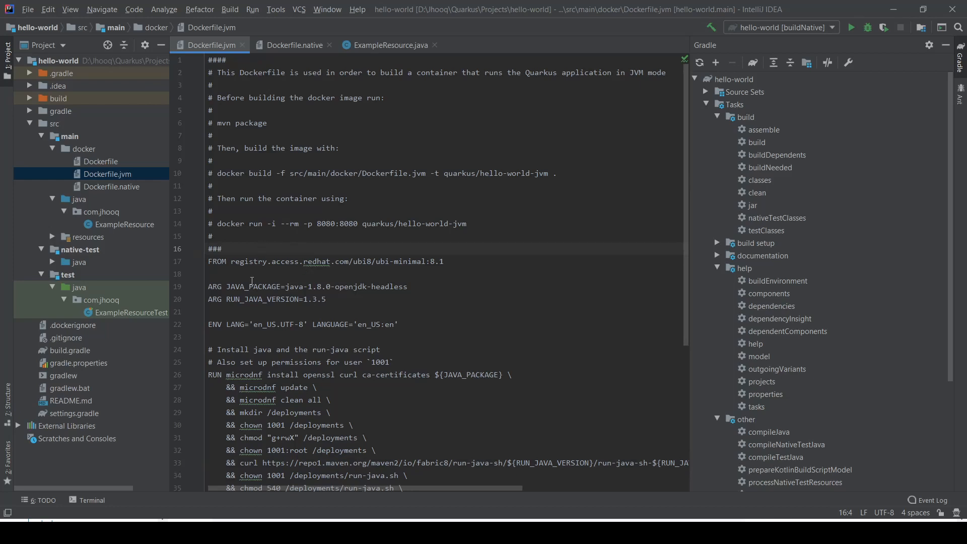
Highlight the quarkus/hello-world-jvm build command and review the Dockerfile down to EXPOSE 8080
drag(217, 173, 290, 173)
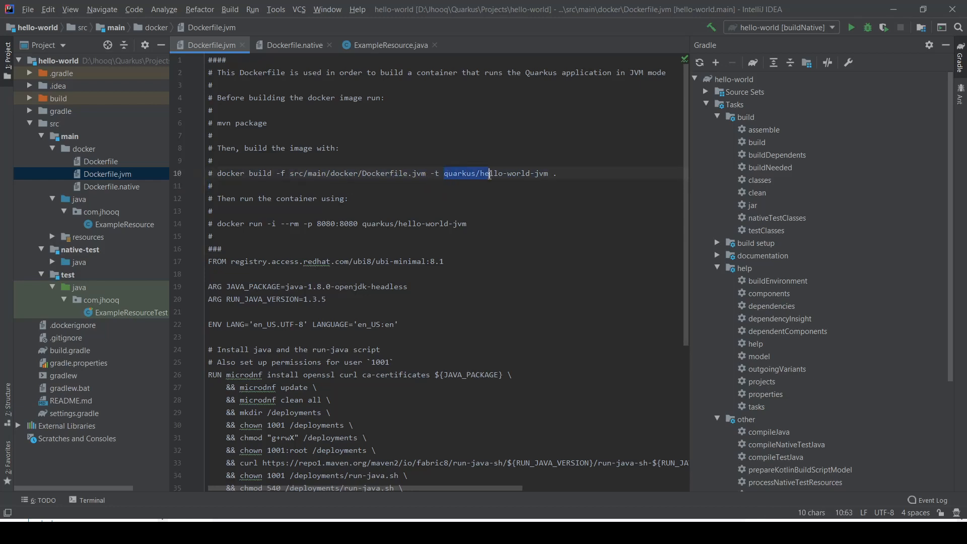
drag(489, 173, 549, 173)
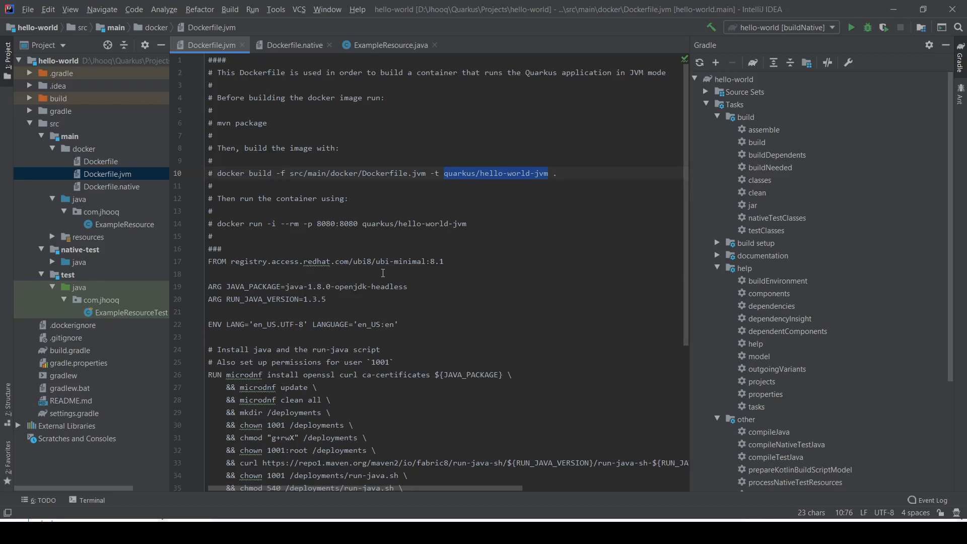
mouse_move(328, 247)
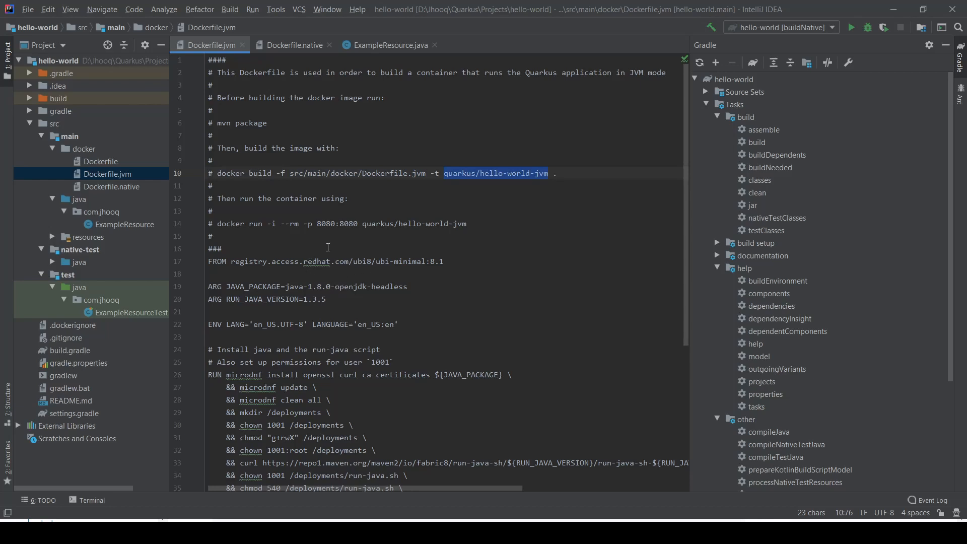
mouse_move(317, 224)
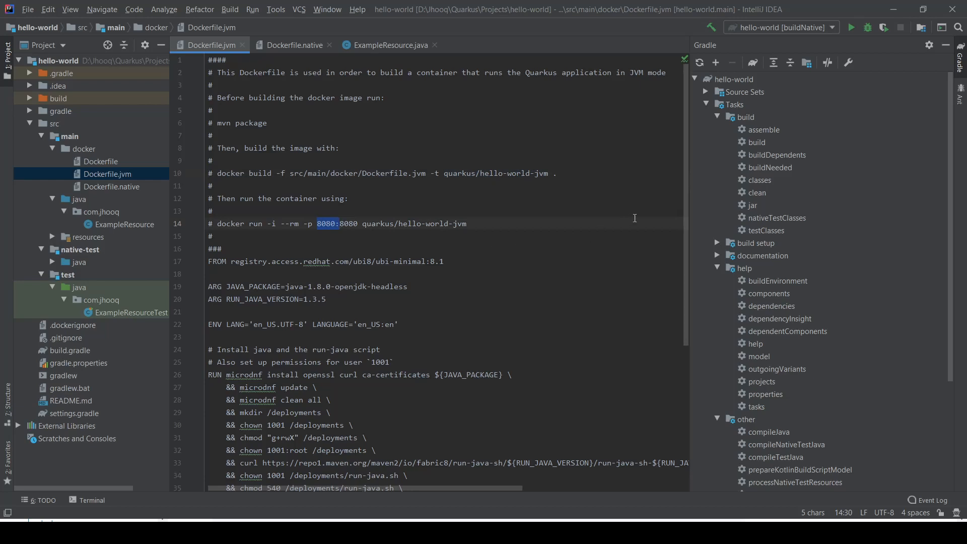
scroll(down, 3)
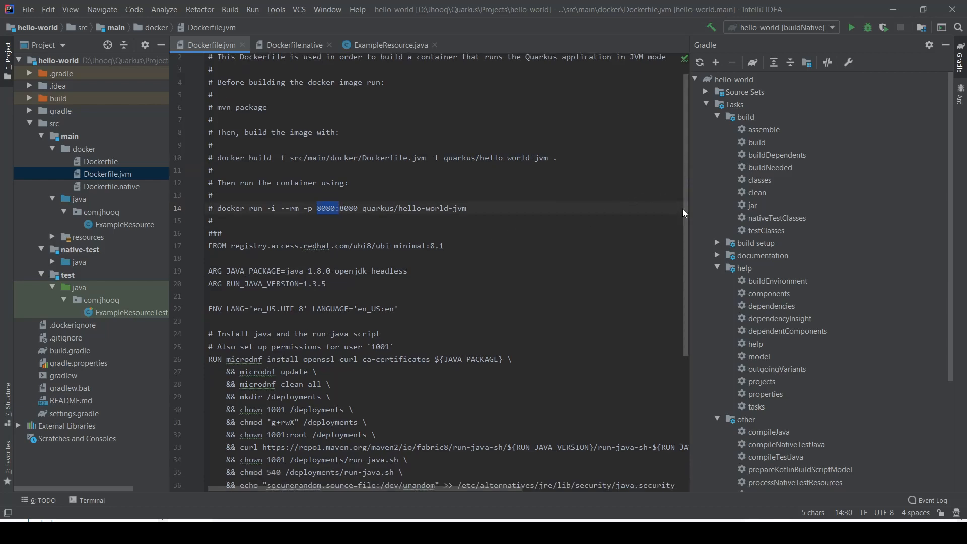
scroll(down, 3)
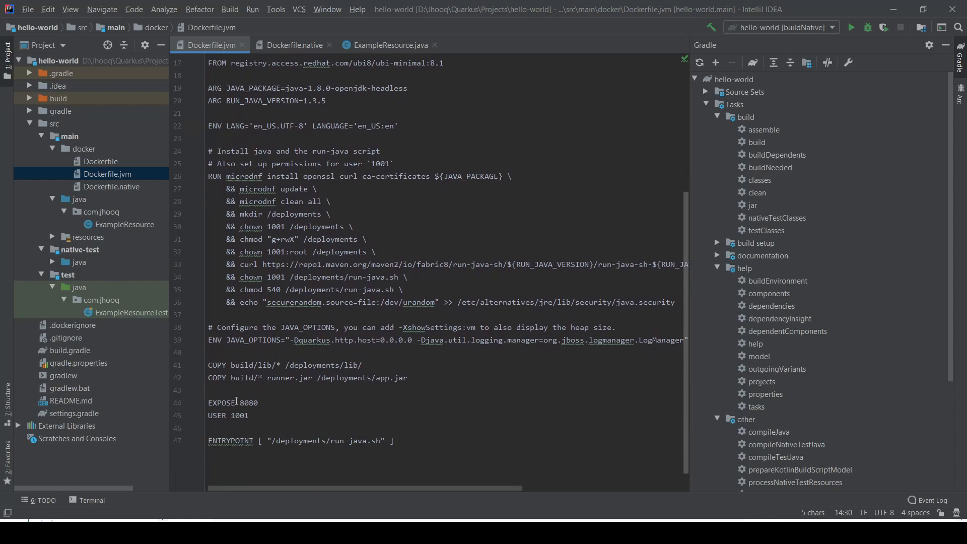
double_click(248, 403)
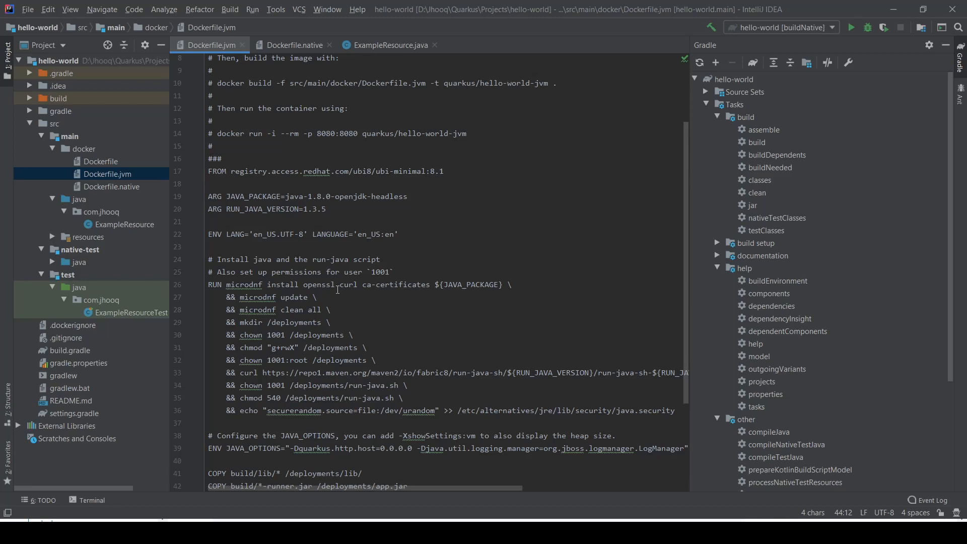
click(363, 473)
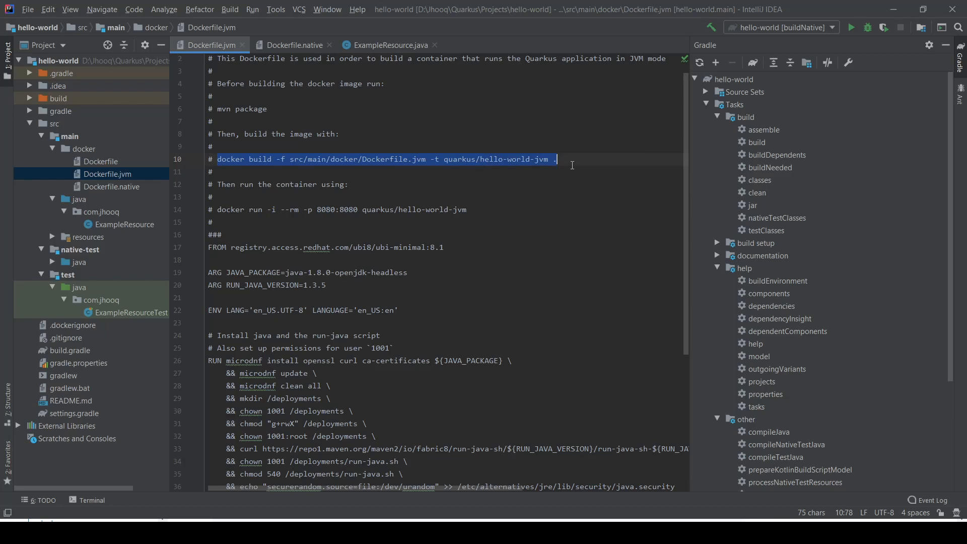
mouse_move(218, 175)
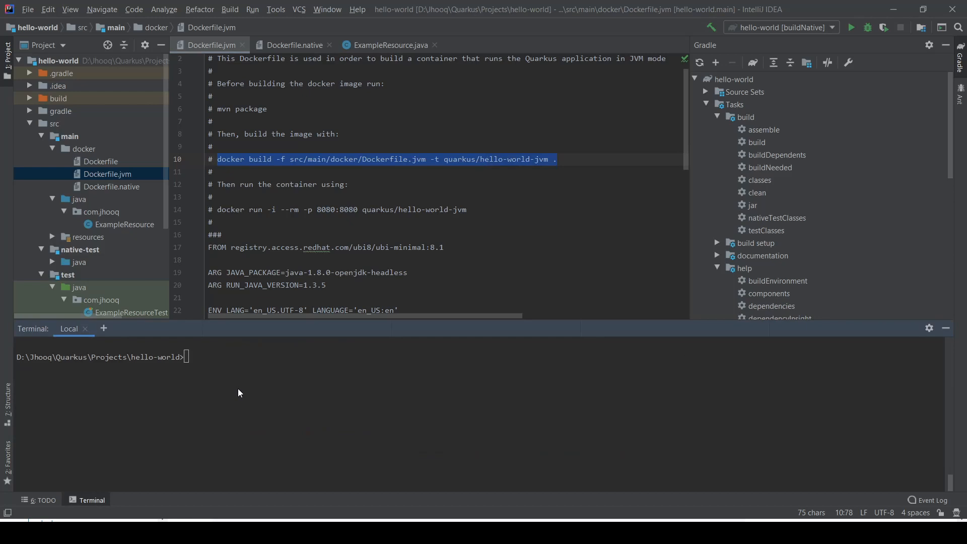
Run 'docker build -f src/main/docker/Dockerfile.jvm -t quarkus/hello-world-jvm .' in the terminal
text(docker build -f src/main/docker/Dockerfile.jvm -t quarkus/hello-world-jvm .)
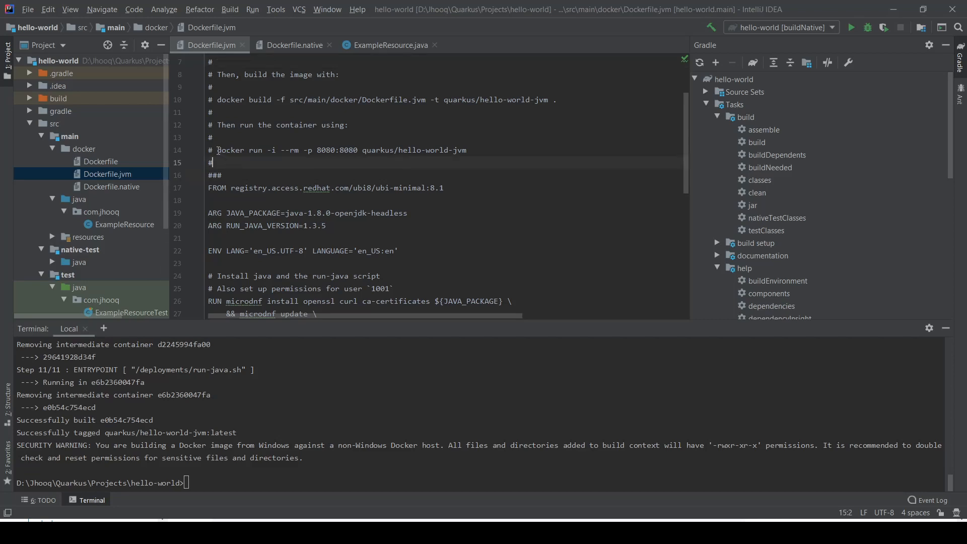
Run 'docker run -i --rm -p 8080:8080 quarkus/hello-world-jvm' and mark the listening address
drag(217, 150, 468, 150)
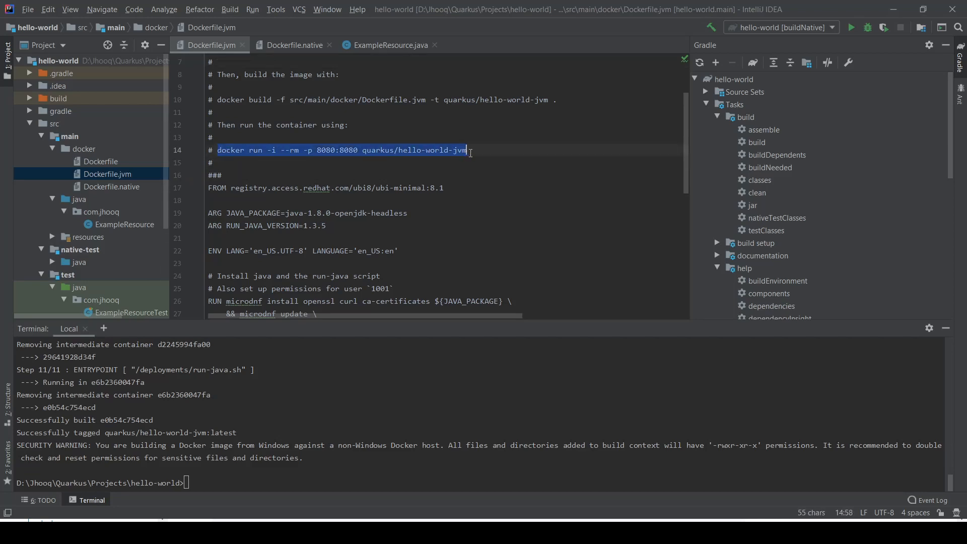
mouse_move(311, 396)
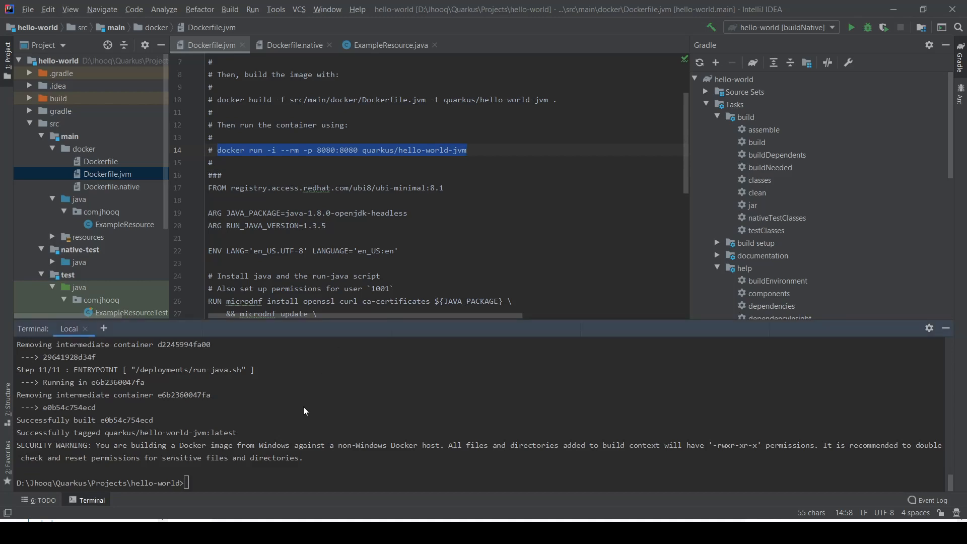
text(docker run -i --rm -p 8080:8080 quarkus/hello-world-jvm)
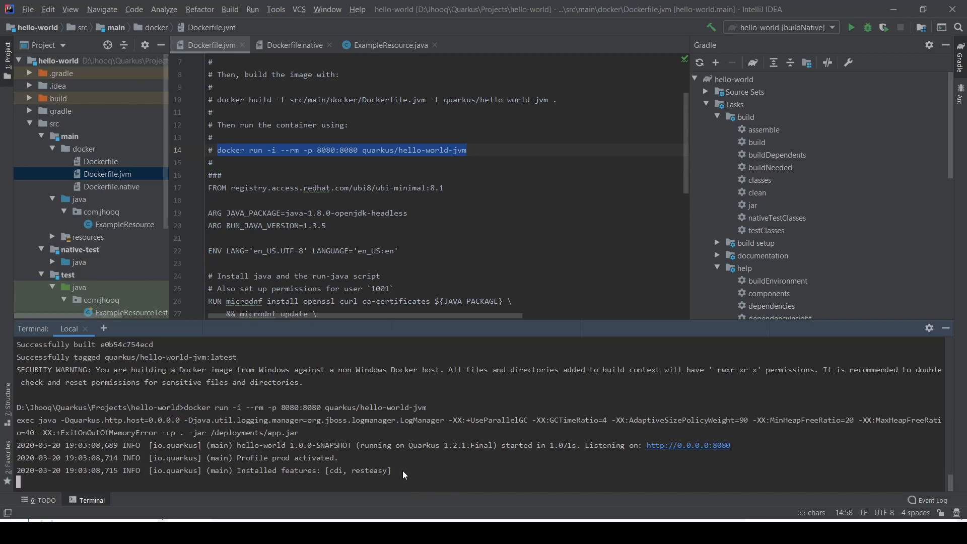
mouse_move(579, 469)
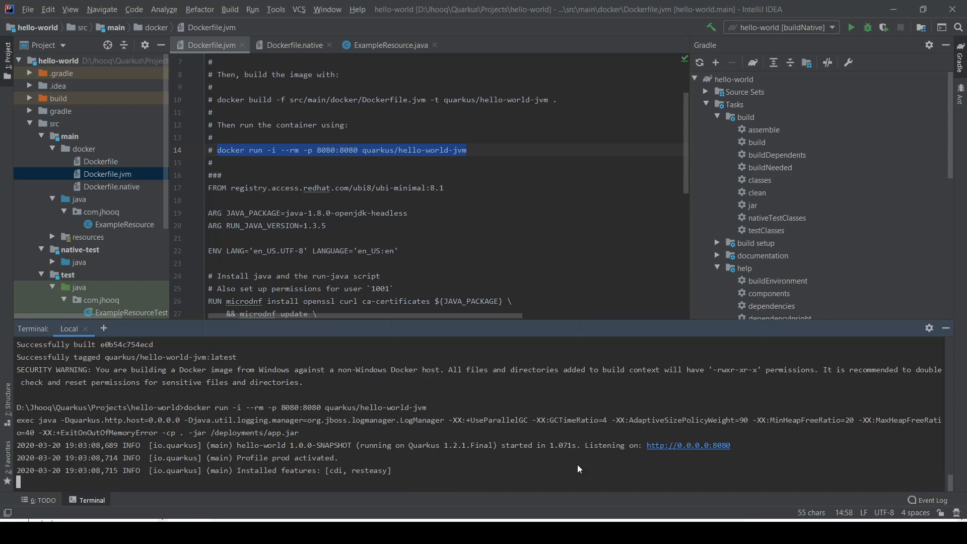
drag(584, 445, 733, 445)
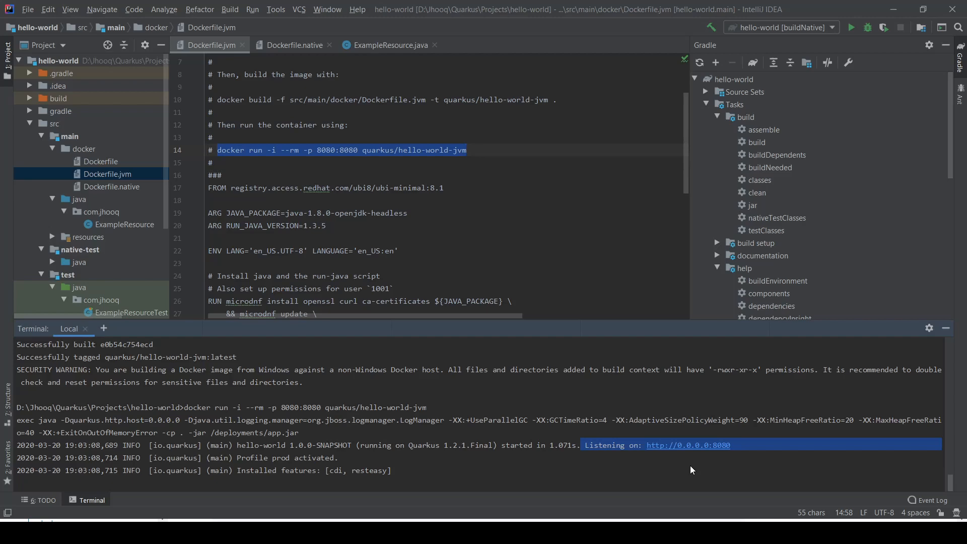
mouse_move(662, 484)
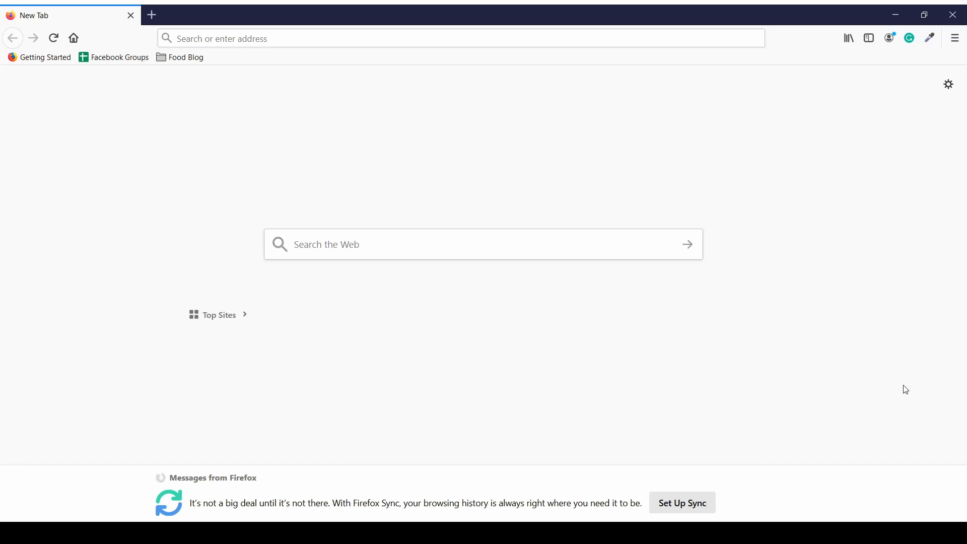
mouse_move(866, 385)
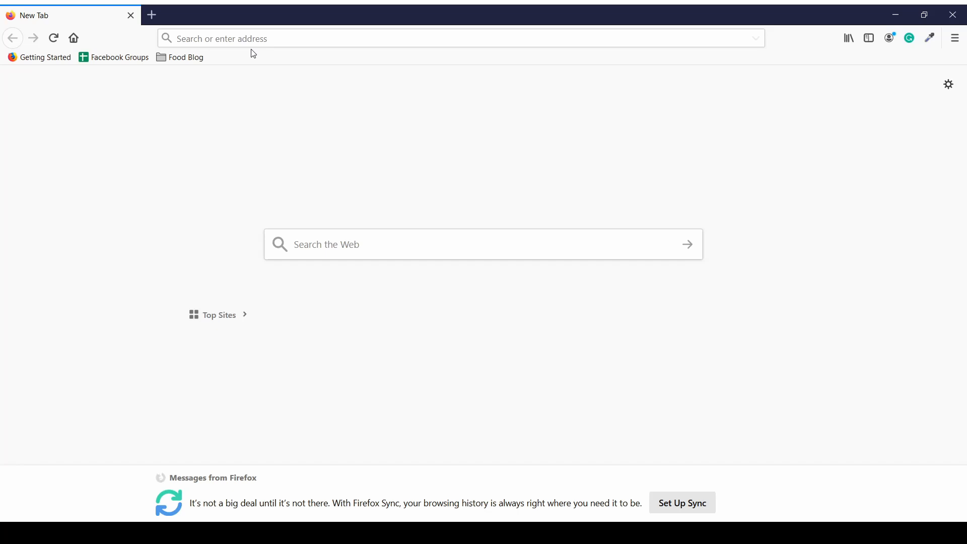
Load localhost:8080/hello in Firefox and select the port in the address
text(localhost:8080/hello)
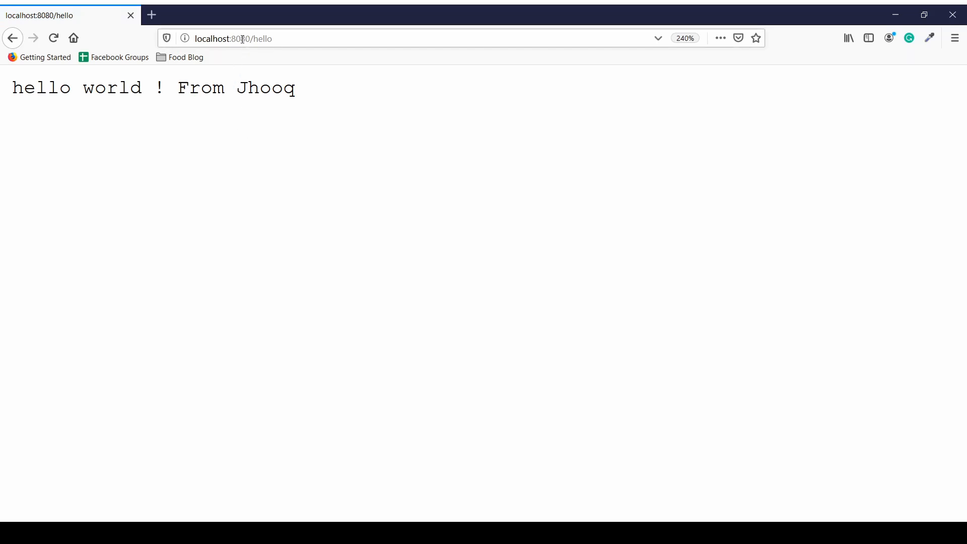
double_click(289, 88)
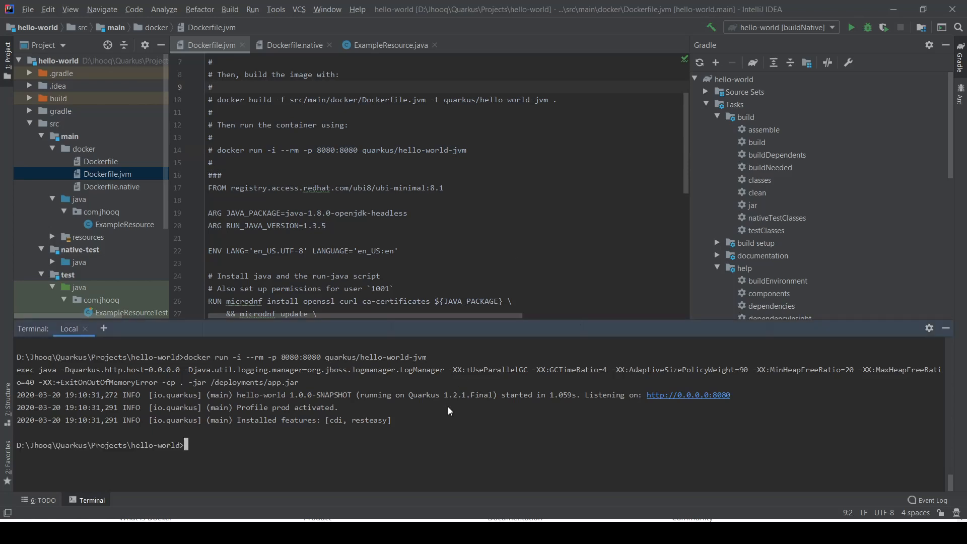
Run docker ps -a and highlight the container's image, creation time and 8080 port mapping
text(docker ps -a)
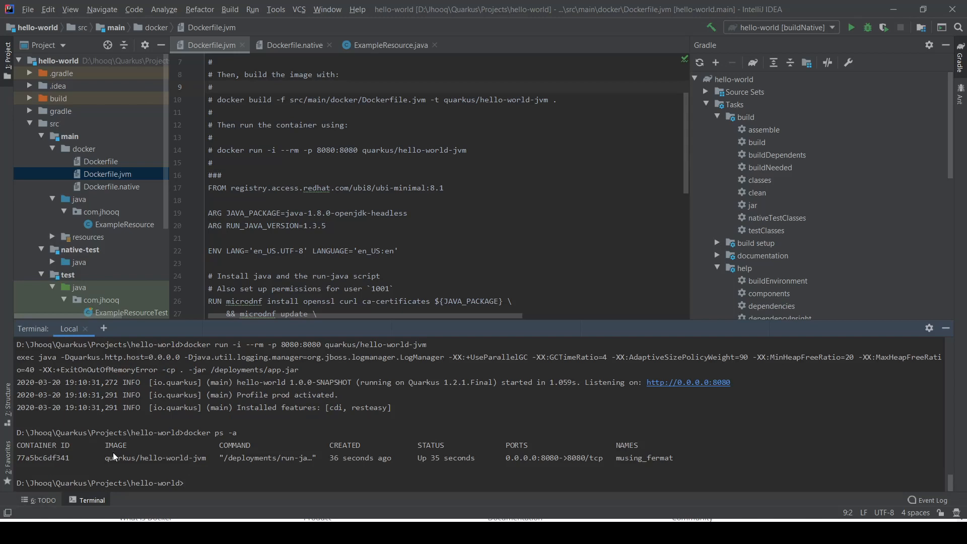
double_click(156, 458)
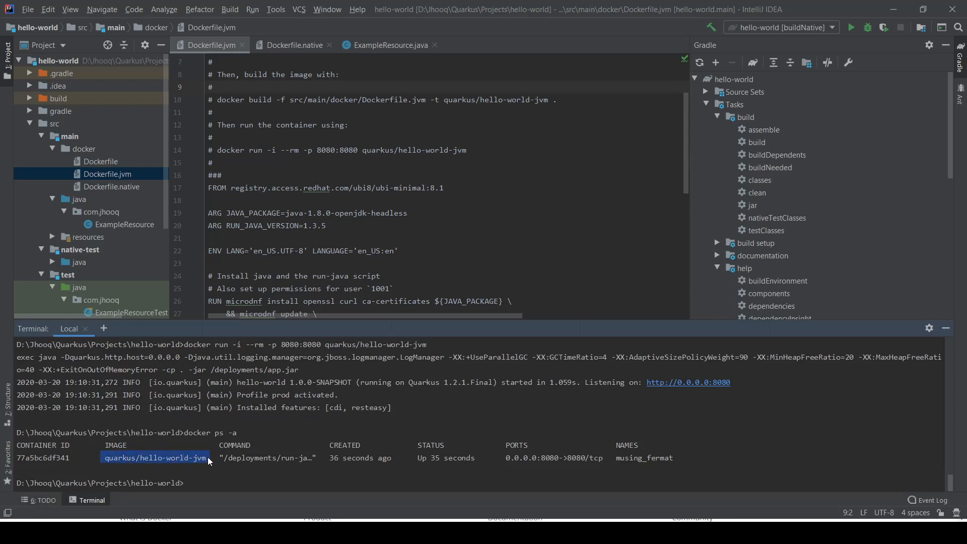
click(44, 458)
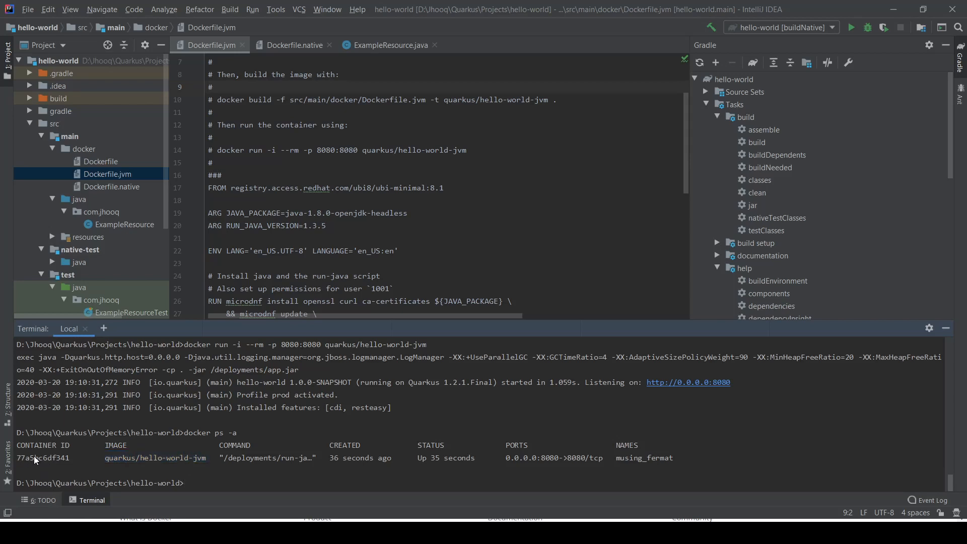
double_click(42, 458)
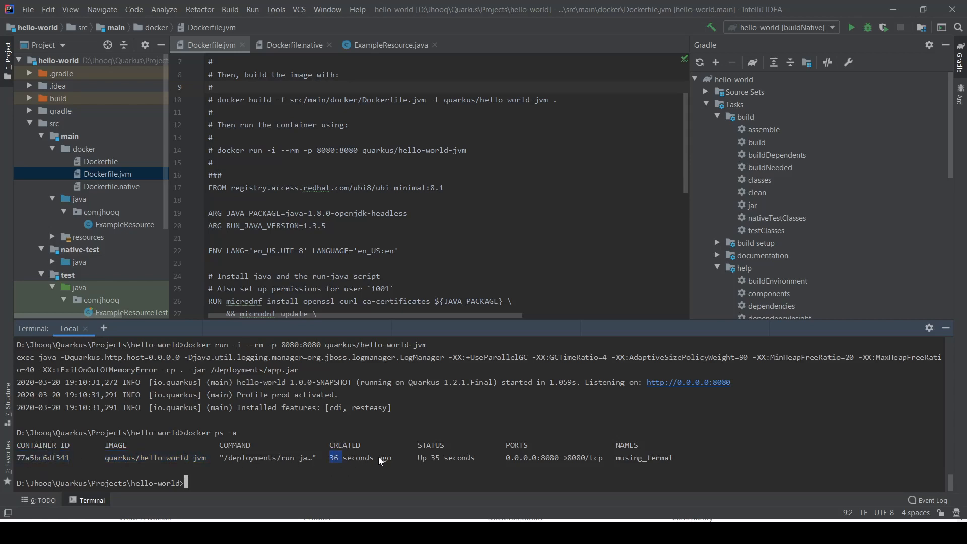
drag(332, 458, 391, 458)
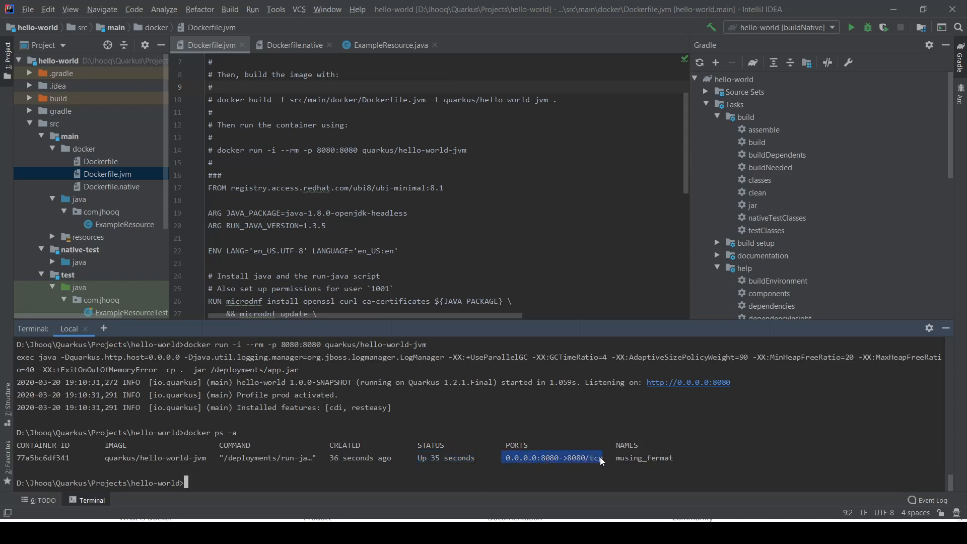
mouse_move(349, 429)
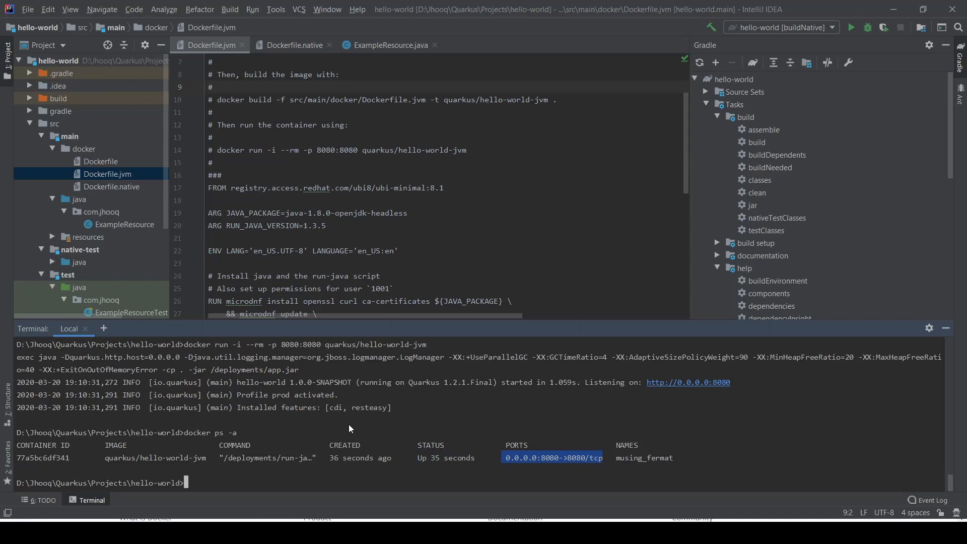
mouse_move(364, 430)
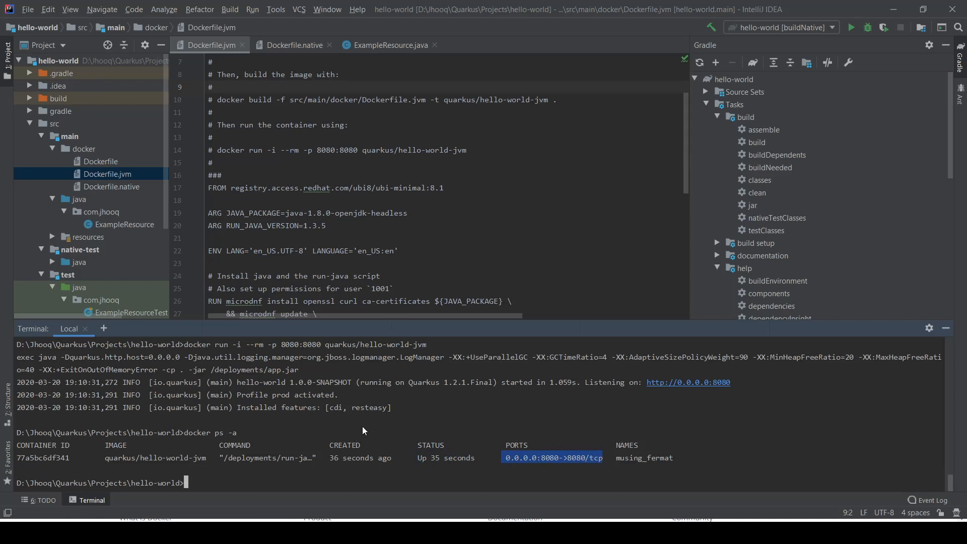
mouse_move(278, 475)
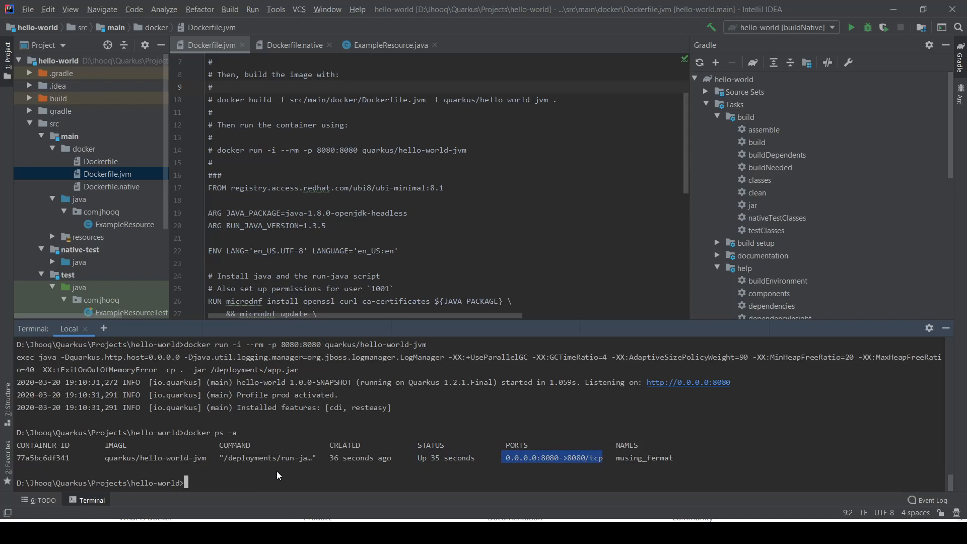
Stop container 77a5bc6df341 with docker stop, then confirm with docker ps -a
text(docker stop)
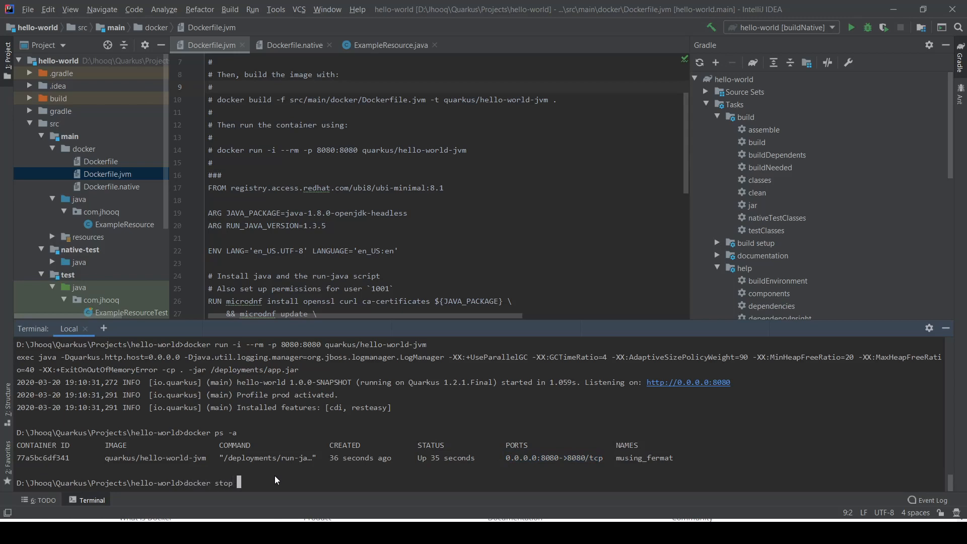
double_click(42, 458)
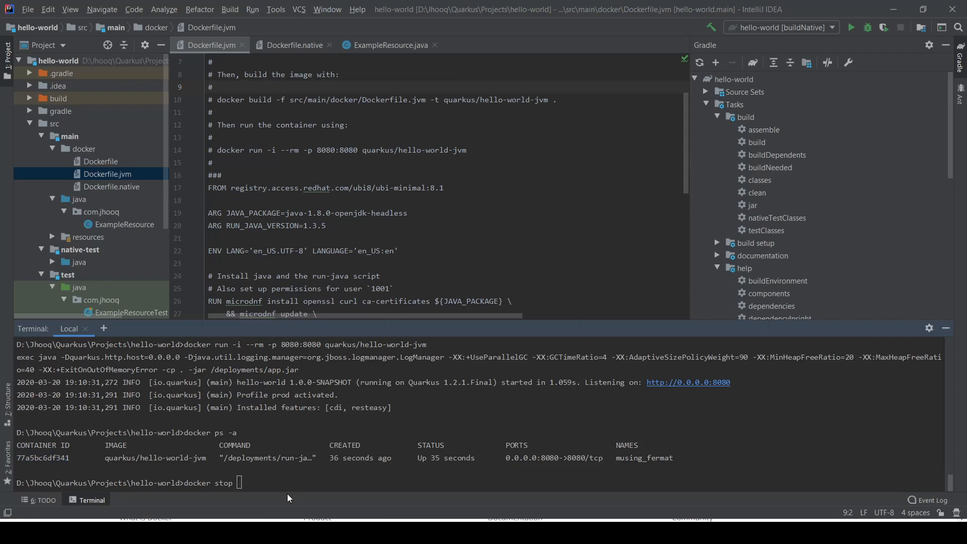
text(77a5bc6df341)
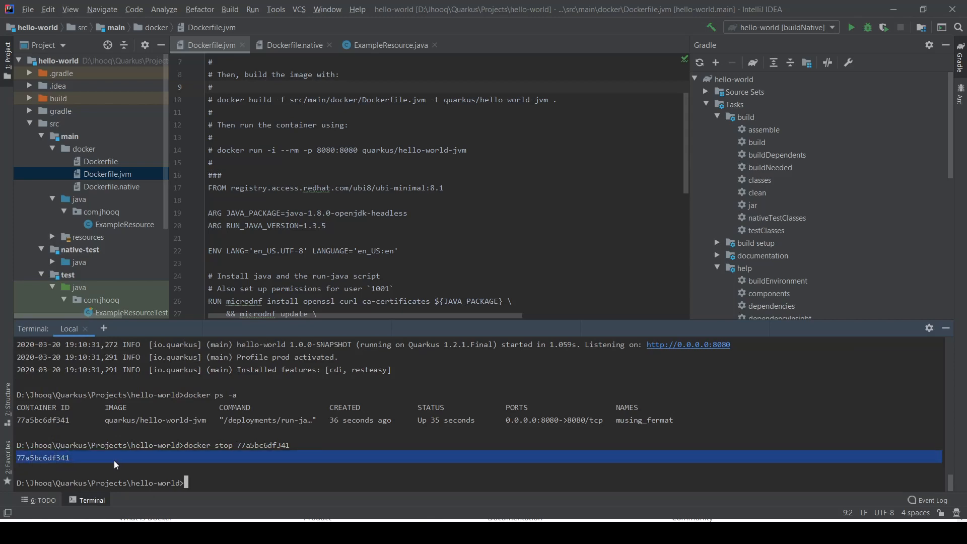
text(docker)
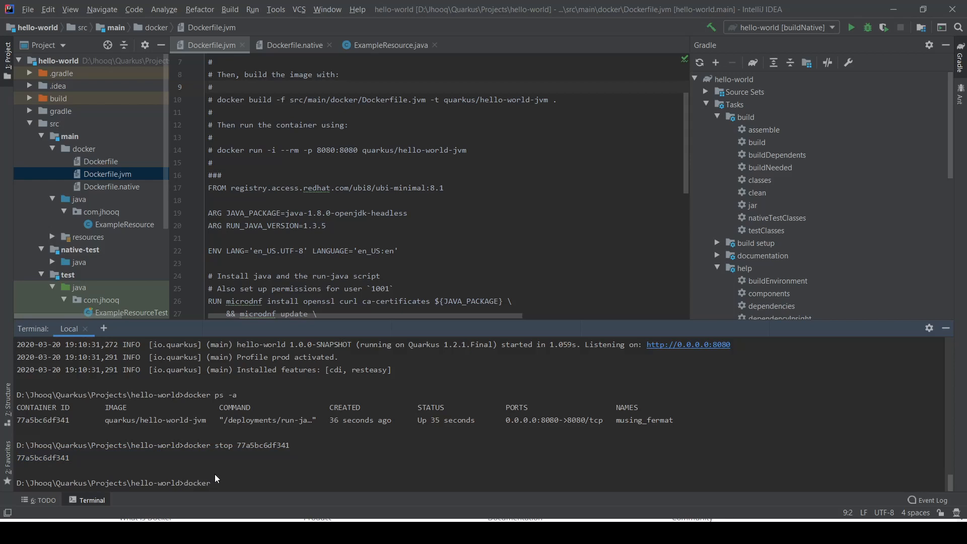
text(ps -a)
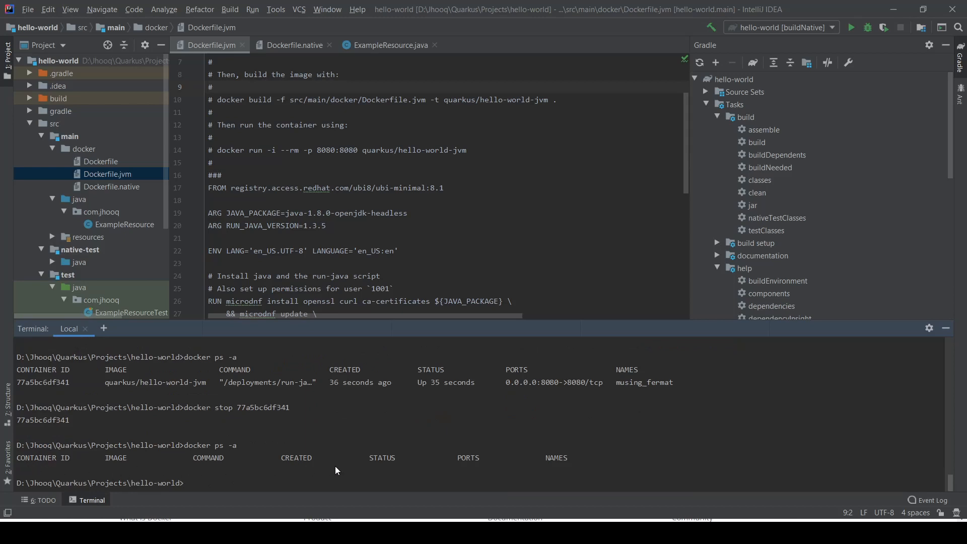
mouse_move(119, 470)
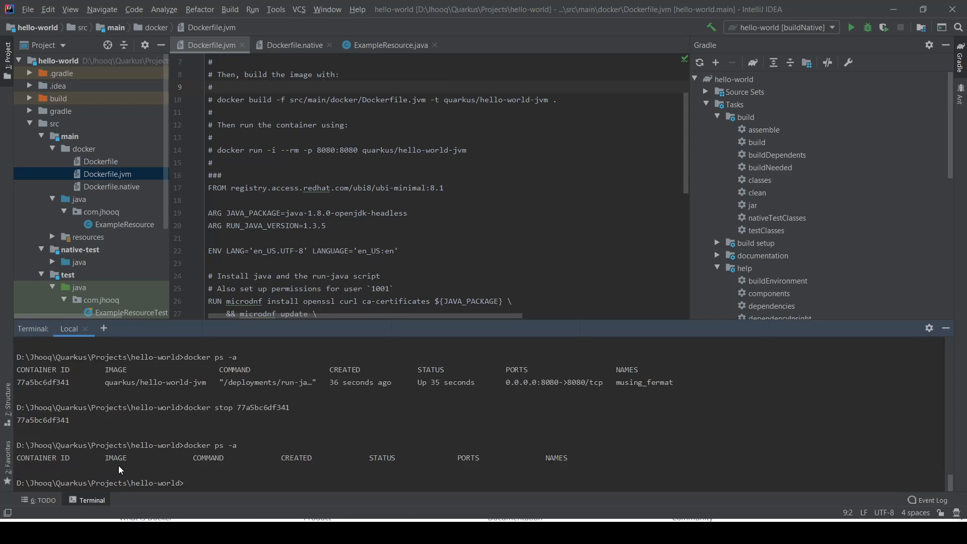
mouse_move(666, 469)
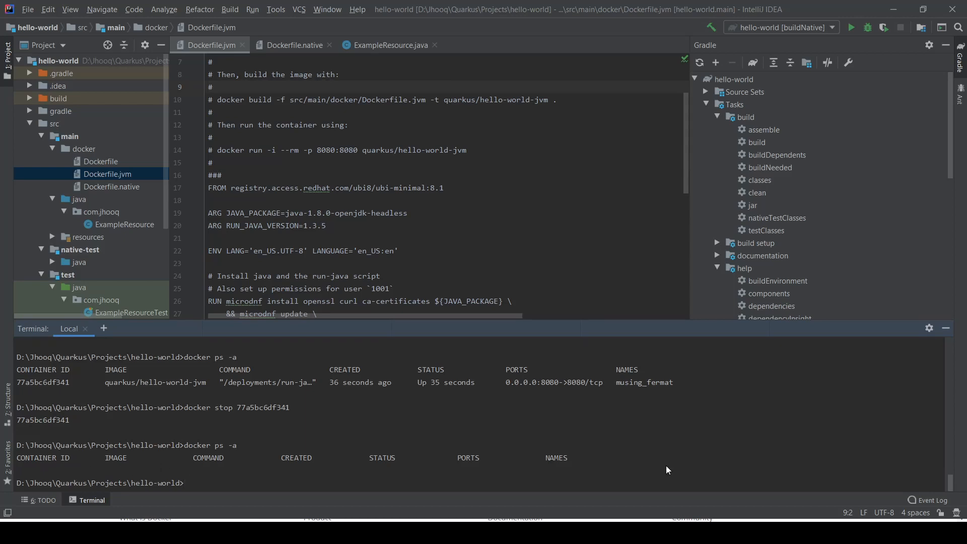